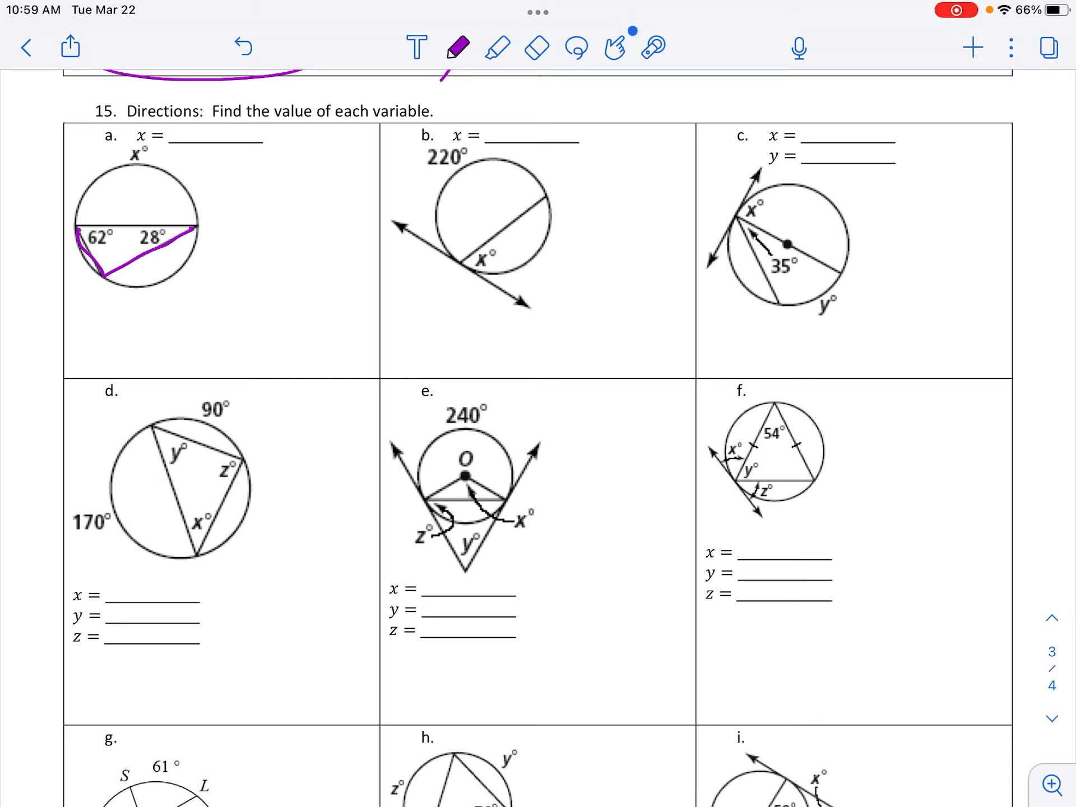
Step: Mark problem a's right angle in purple, write x = 180°, and begin problem b's working (140)
drag(103, 254, 123, 272)
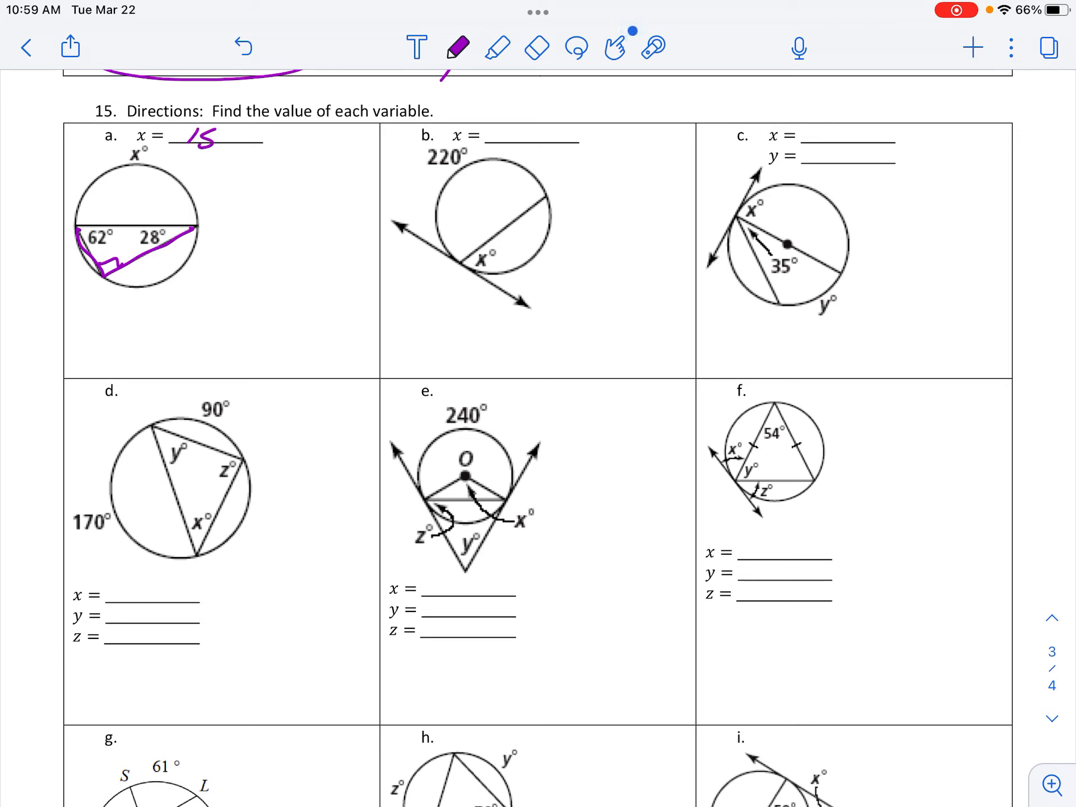
text(180°)
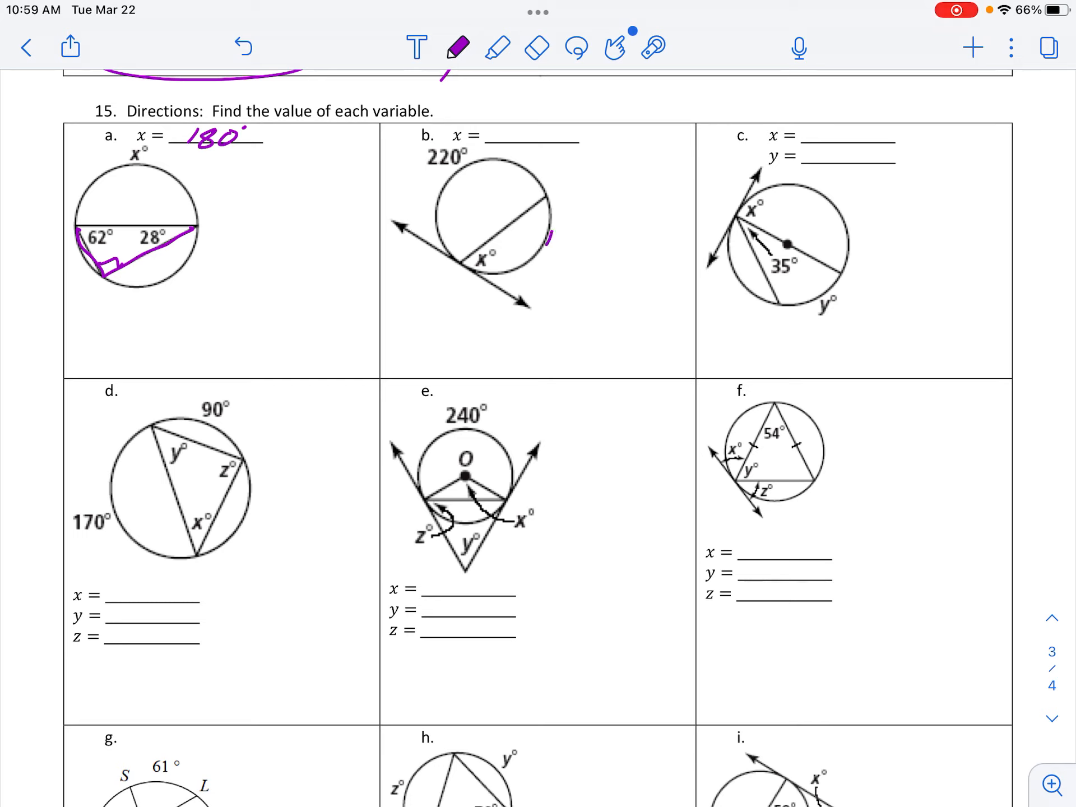
text(140°)
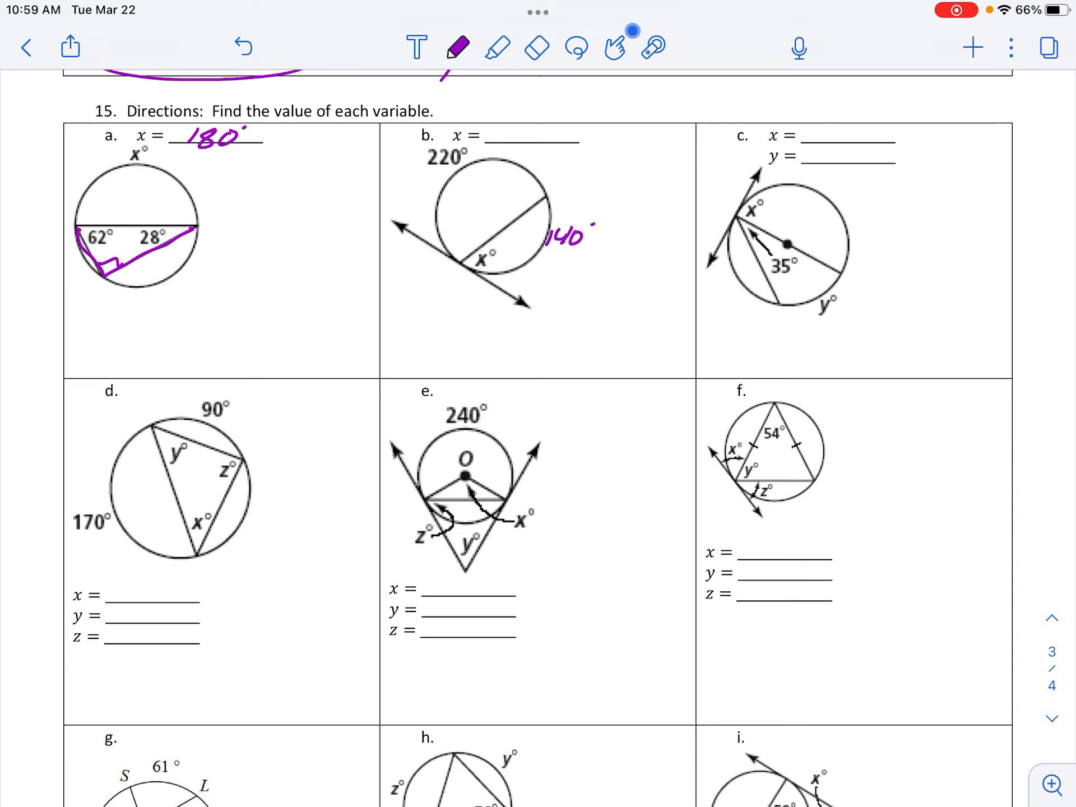
text(1)
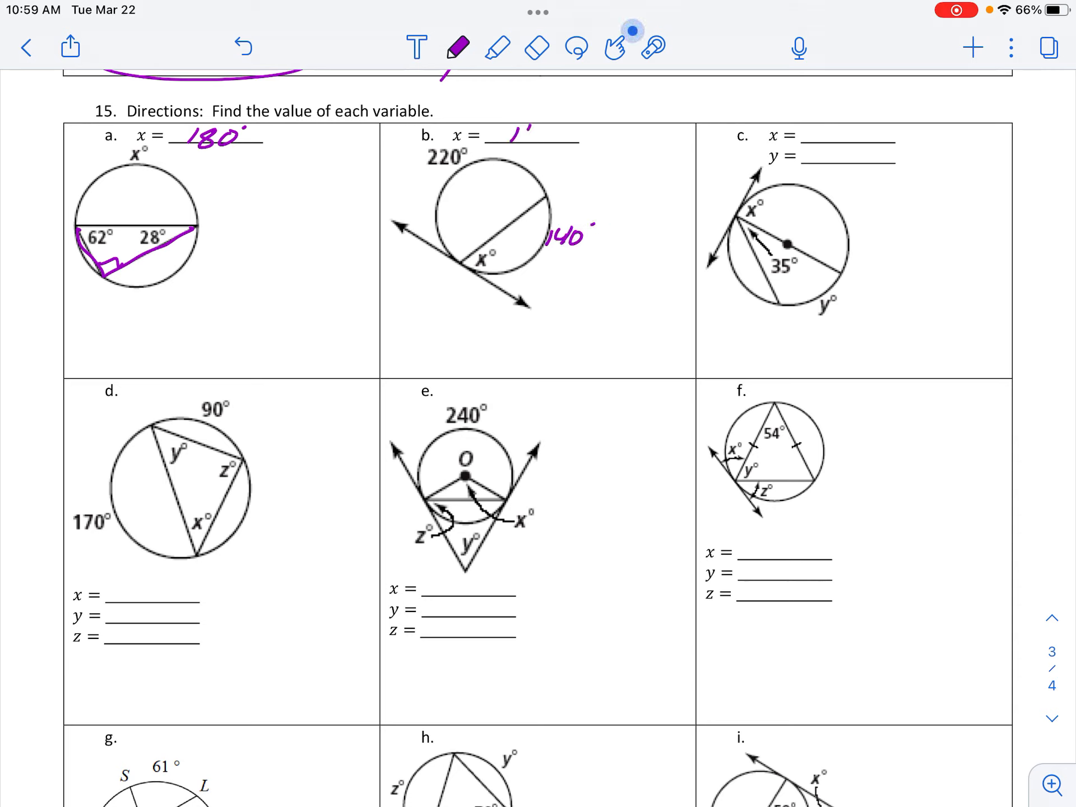
Step: Write x = 70° for problem b and y = 70° for problem c, marking its 180° arc
text(70)
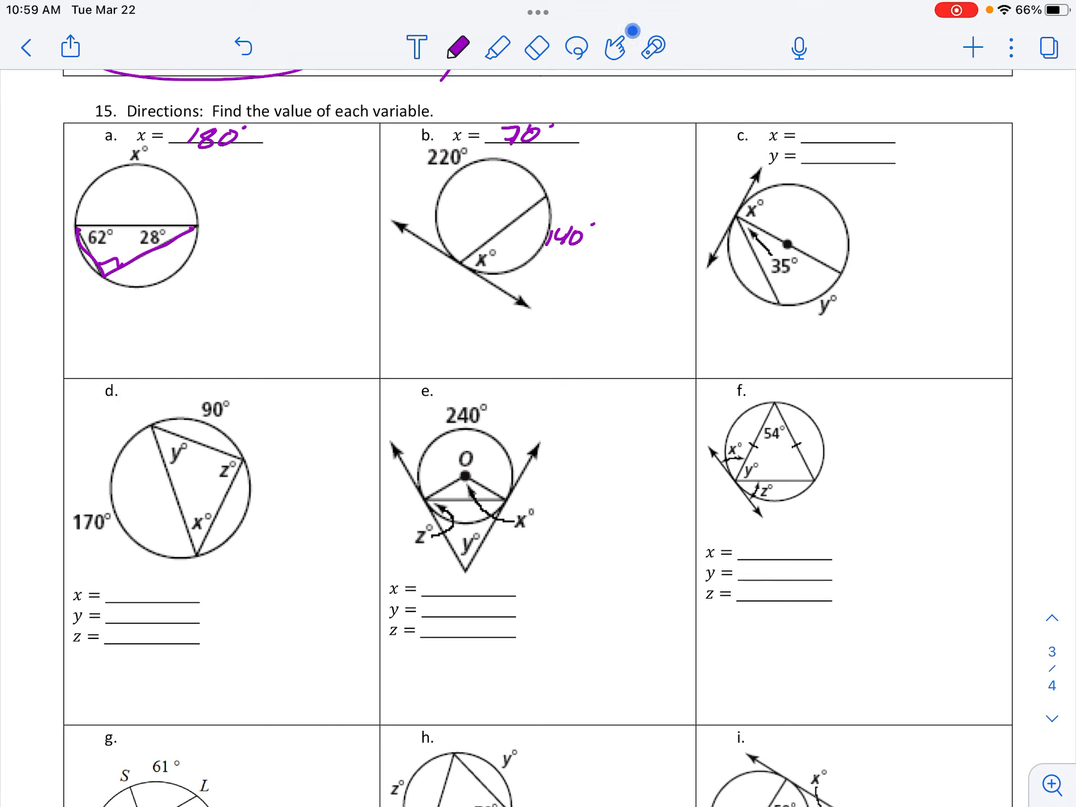
text(70°)
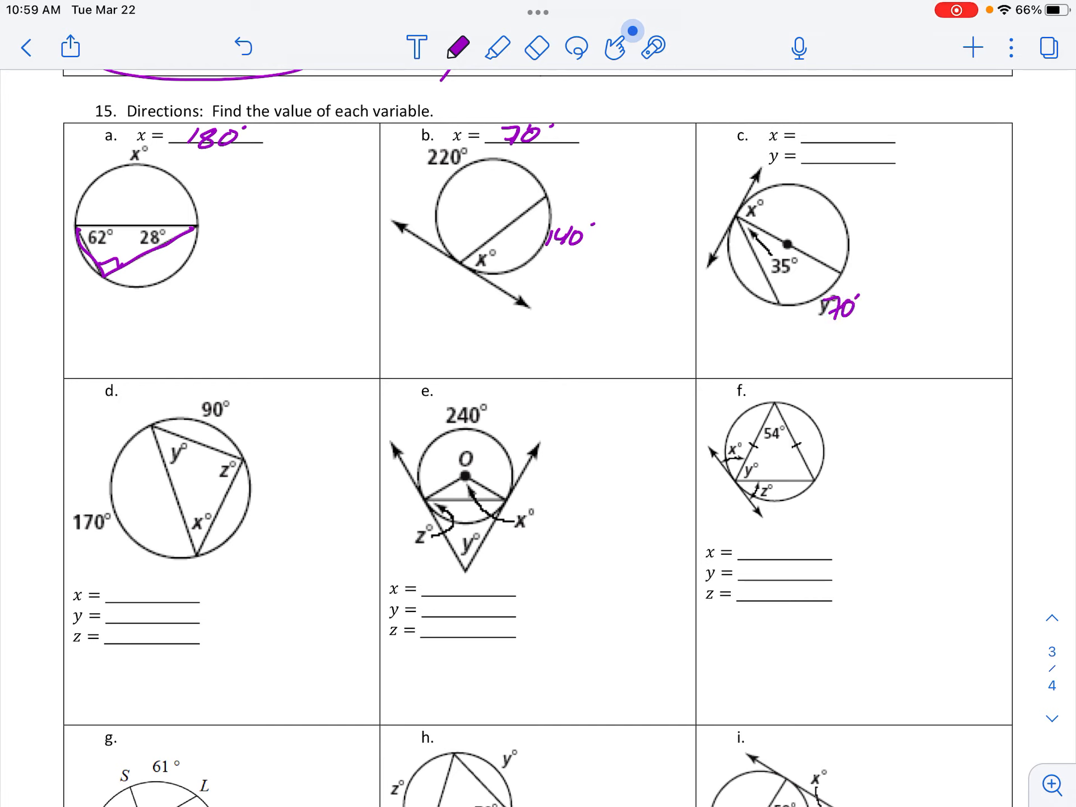
text(70°)
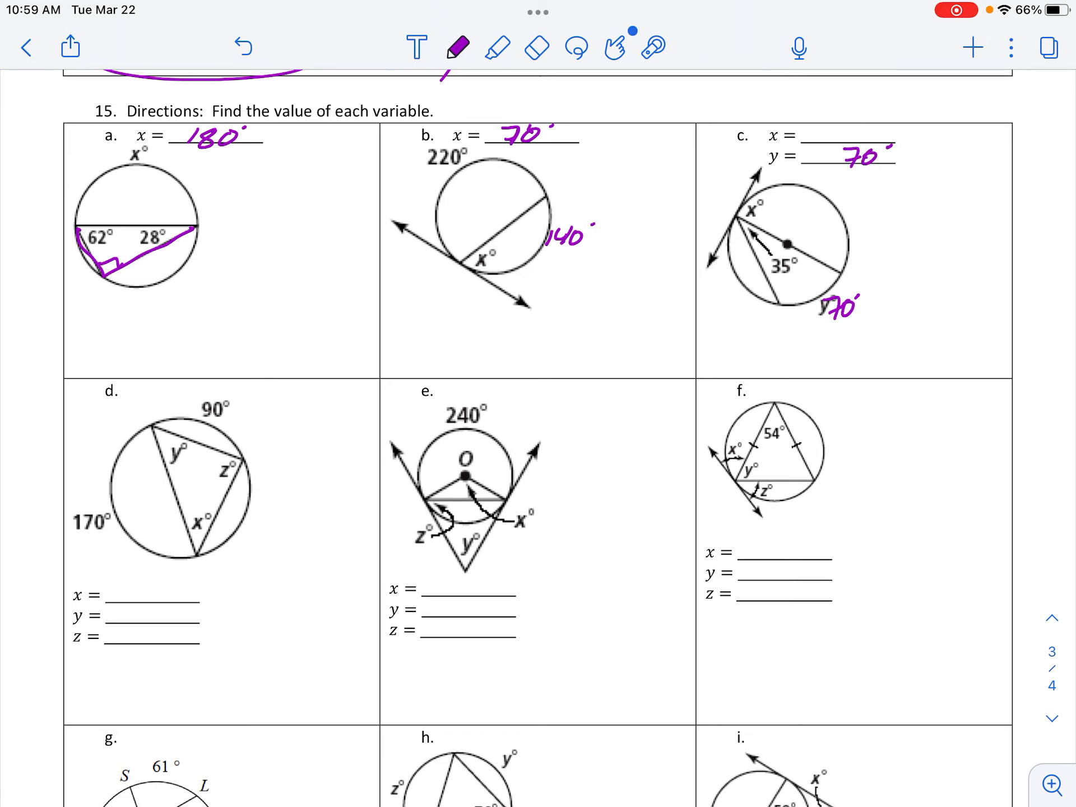
text(180)
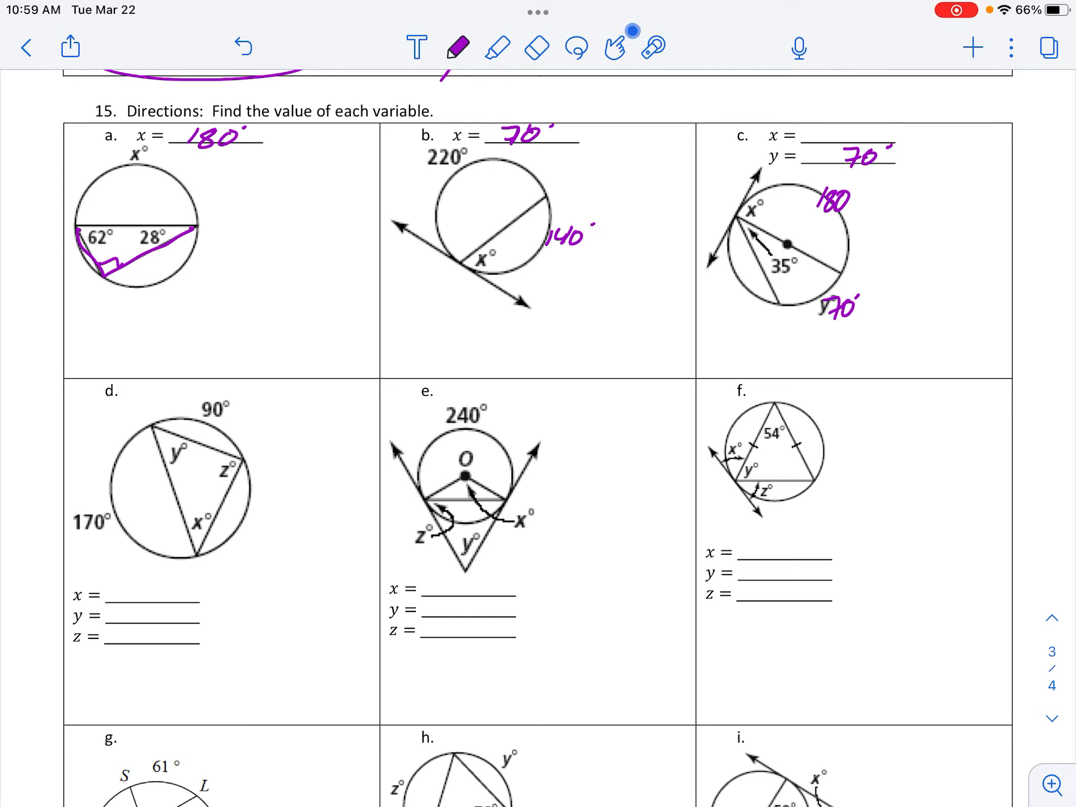
Step: Scroll down to problem d and trace its chord and angle x in purple
scroll(down, 3)
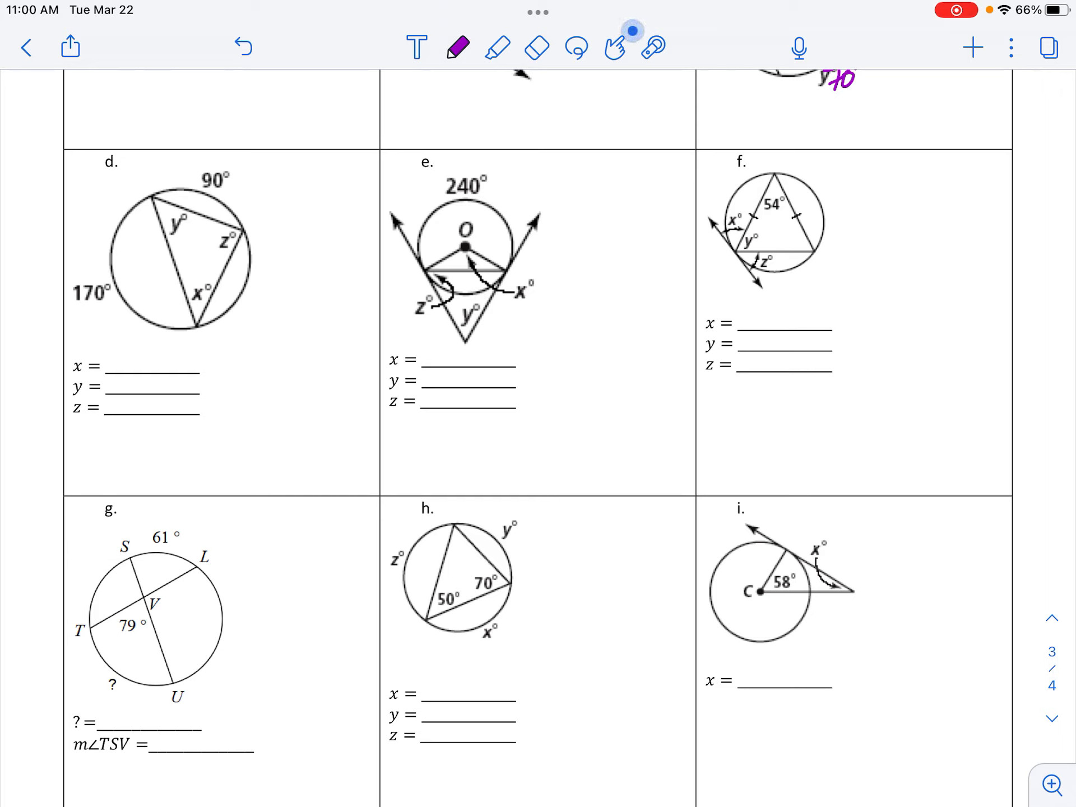
drag(153, 199, 194, 329)
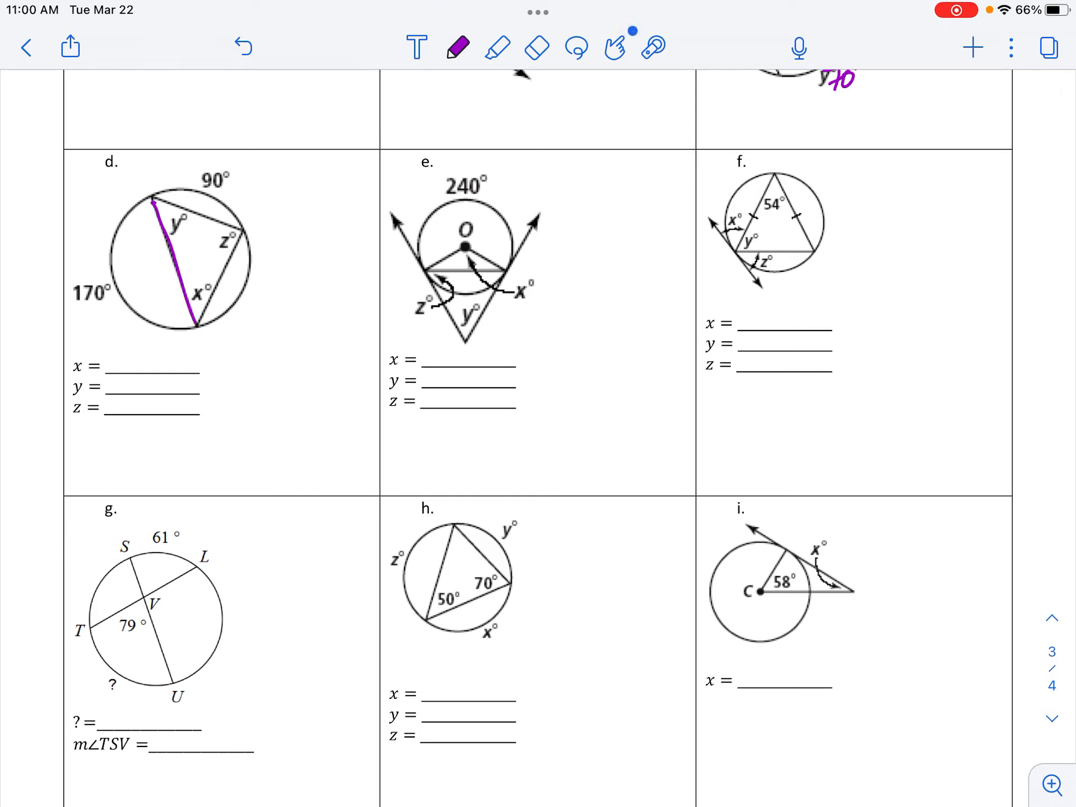
drag(158, 206, 199, 323)
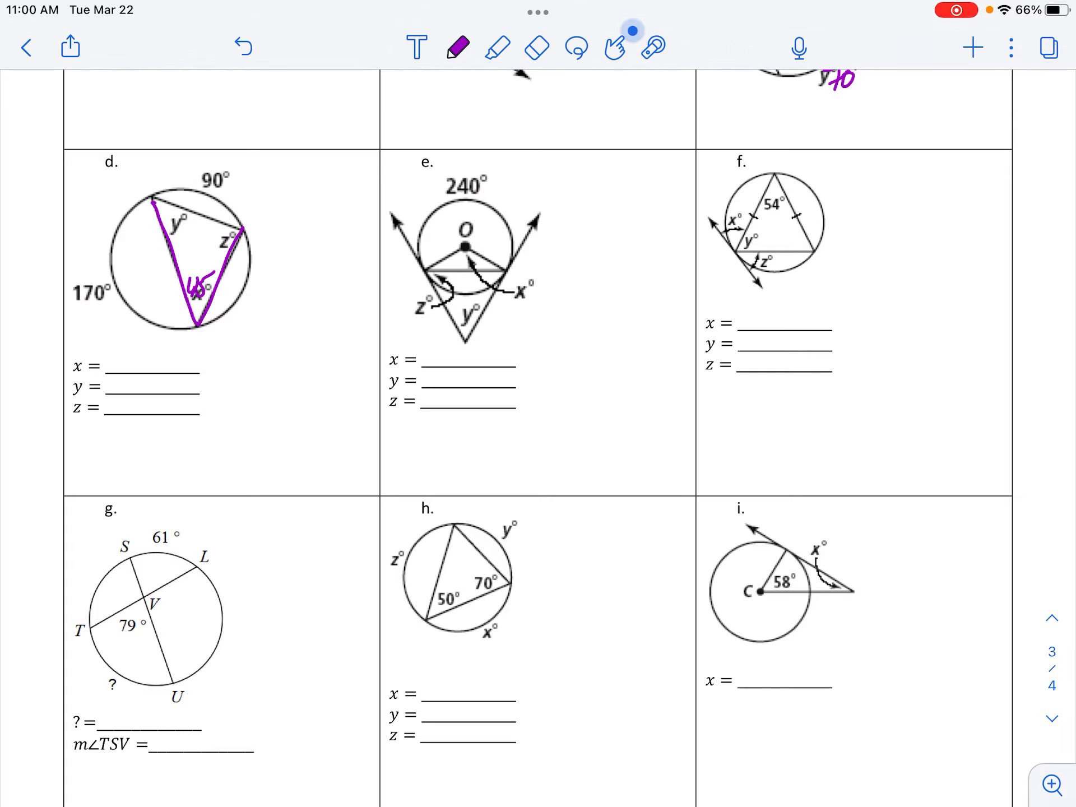
Step: Label problem d's angles 85, 45 and 50 in red
click(459, 46)
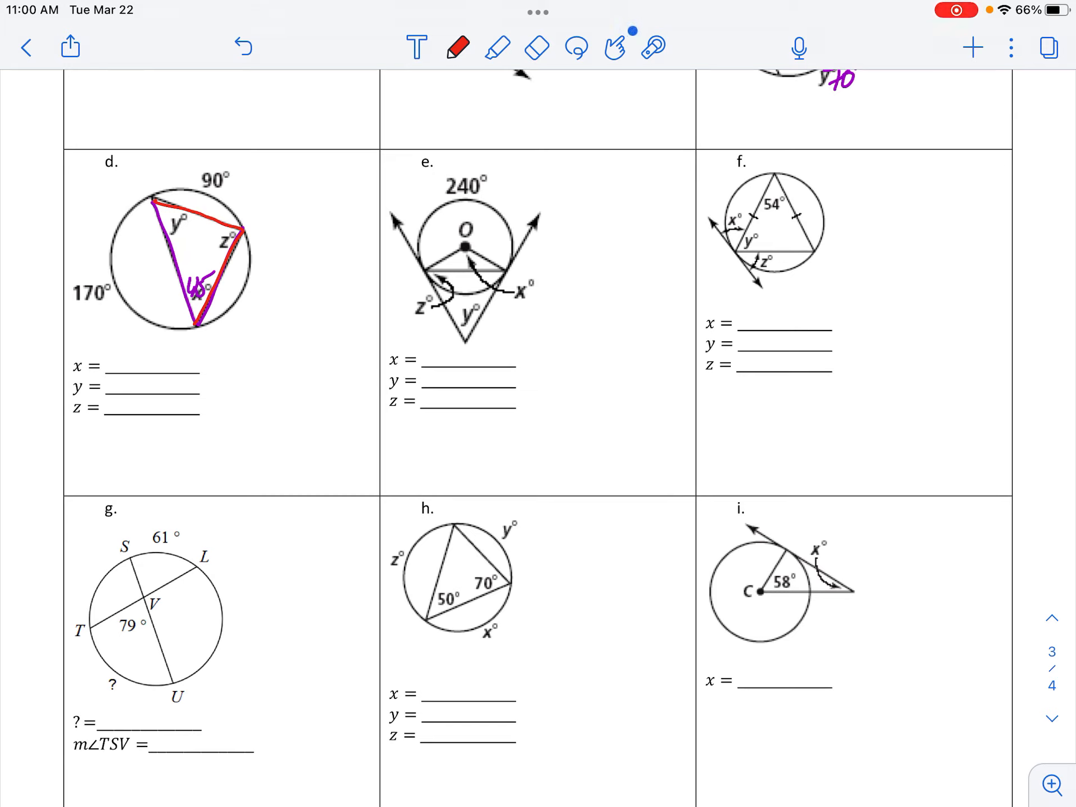
text(85)
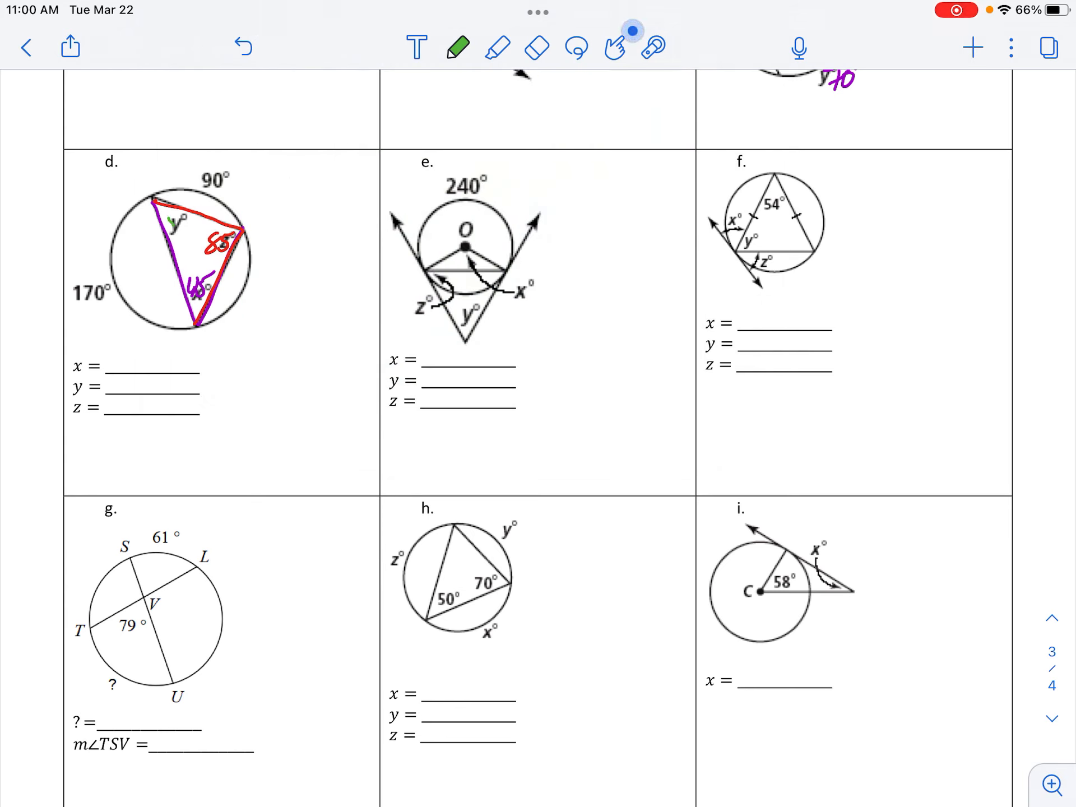
text(5)
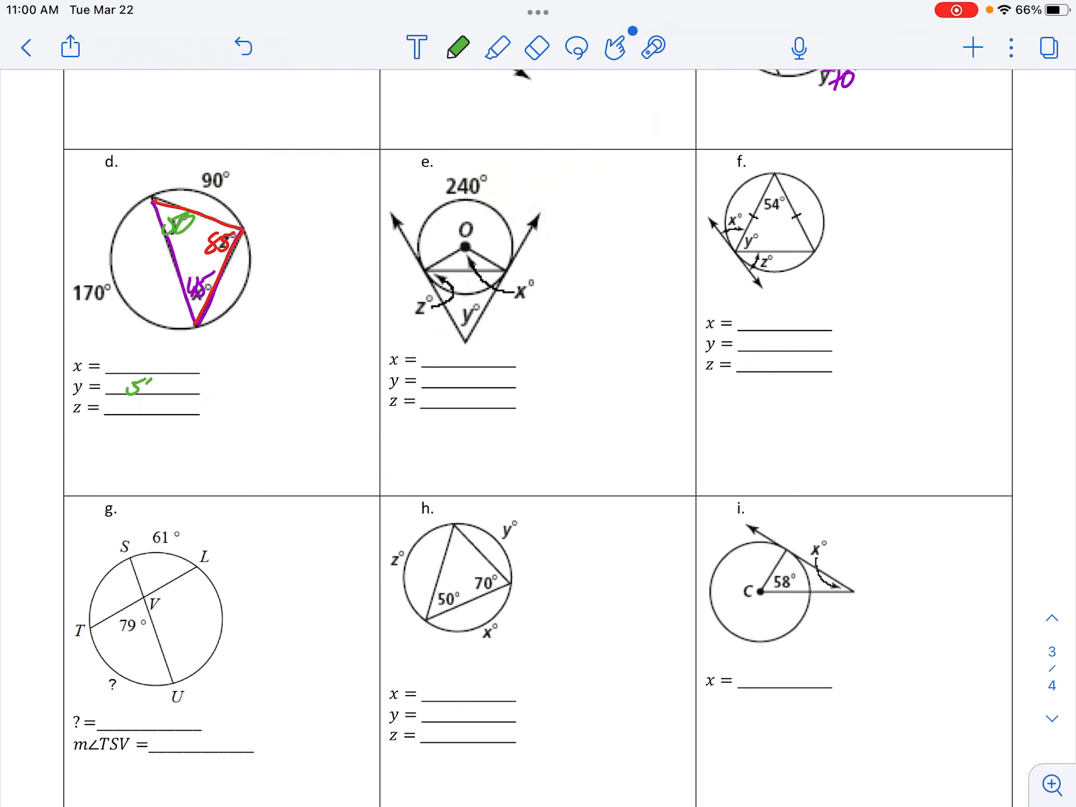
text(50)
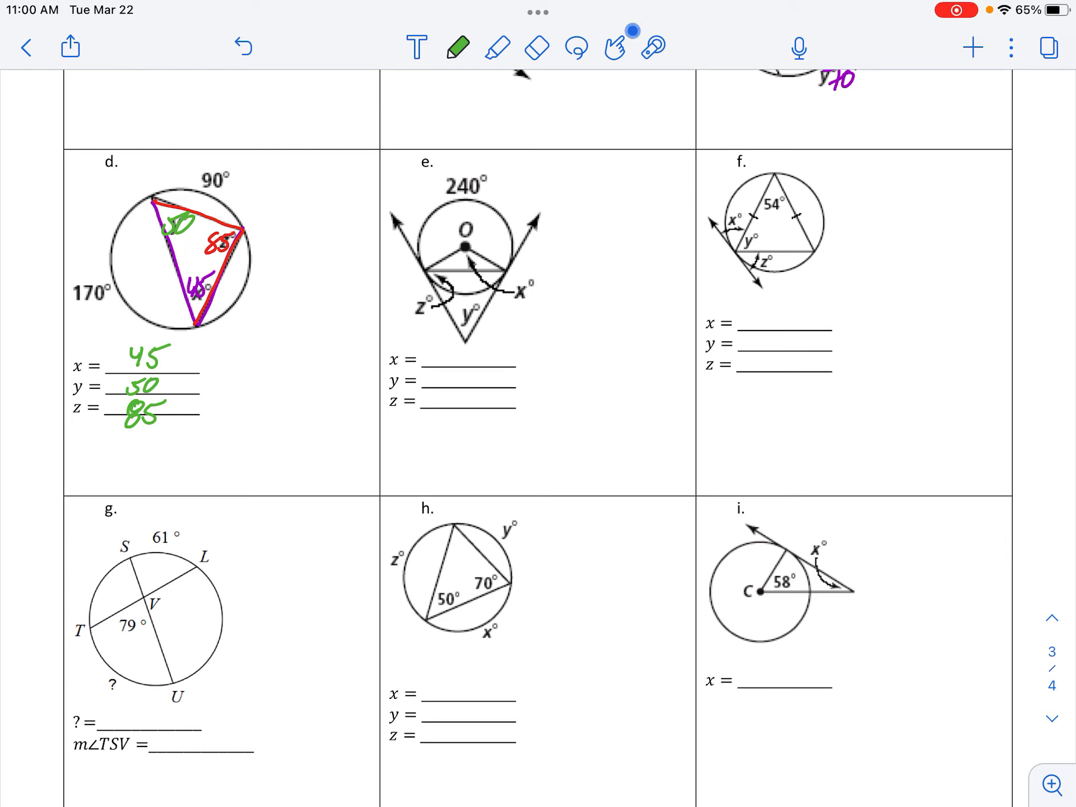
Step: Mark problem e's arc between tangent points and write 100 and x = 120° in green
drag(429, 299, 504, 278)
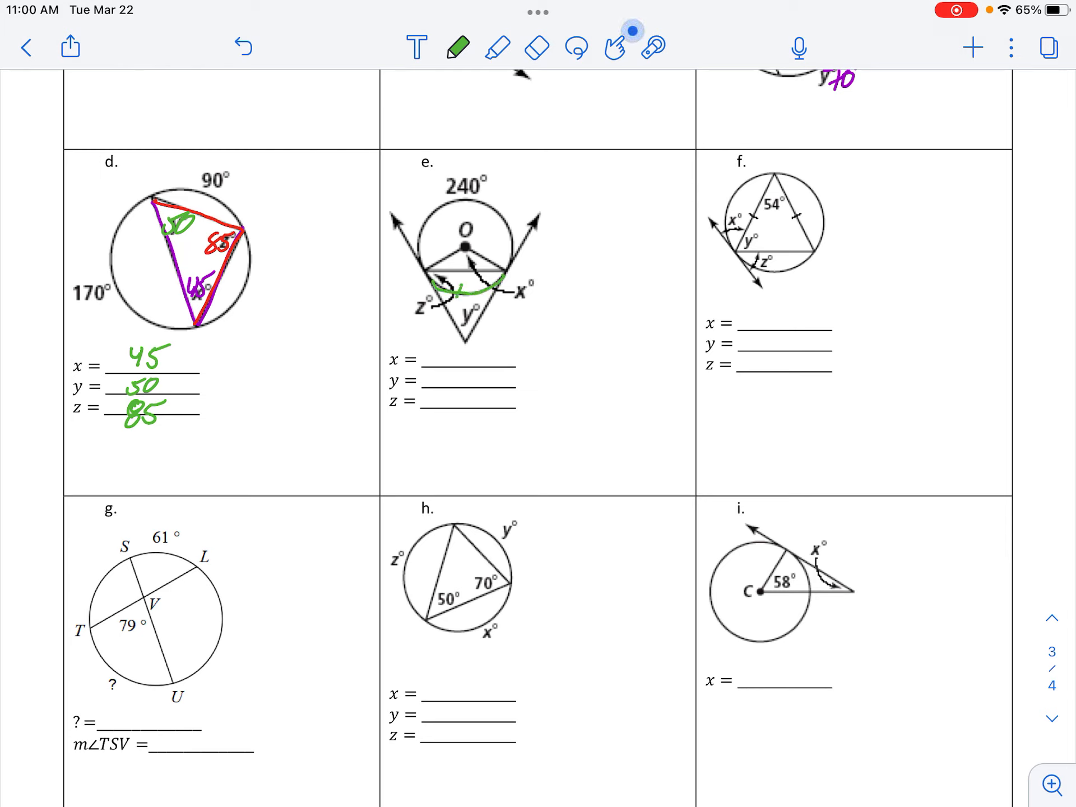
text(100)
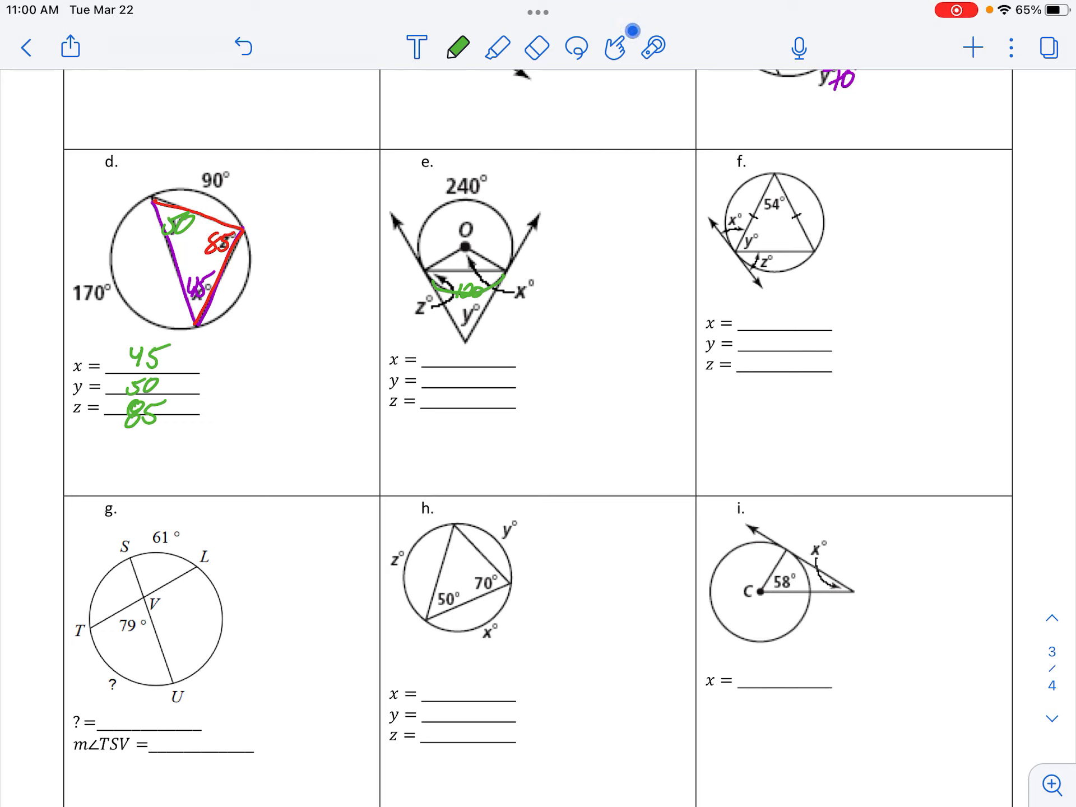
text(120°)
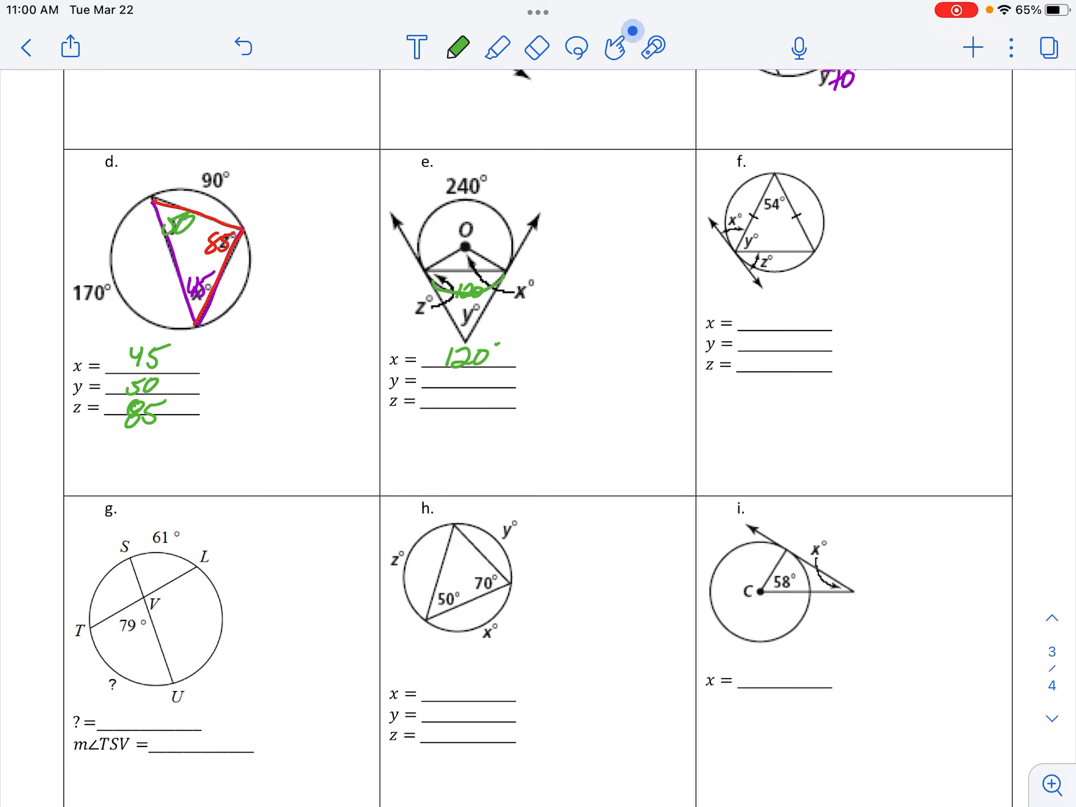
Step: Write the working y = ½(240−120), y = 60, and add a red 60 angle mark
text(y-)
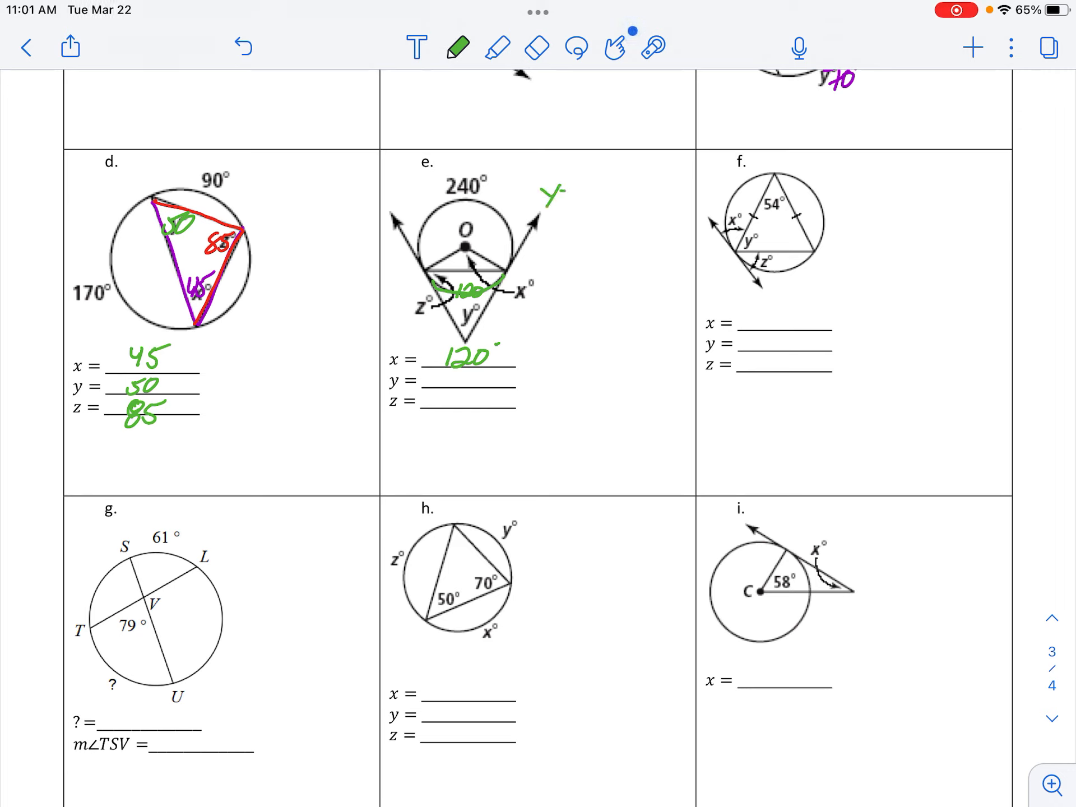
text(=½()
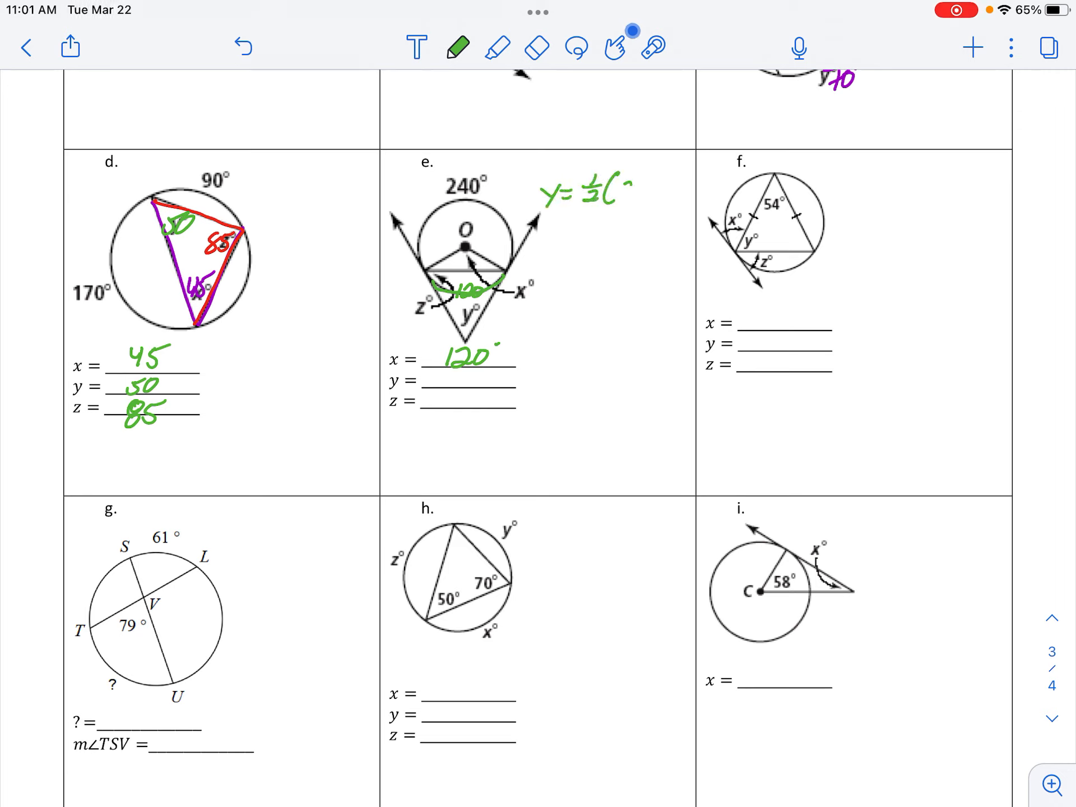
text(240-1)
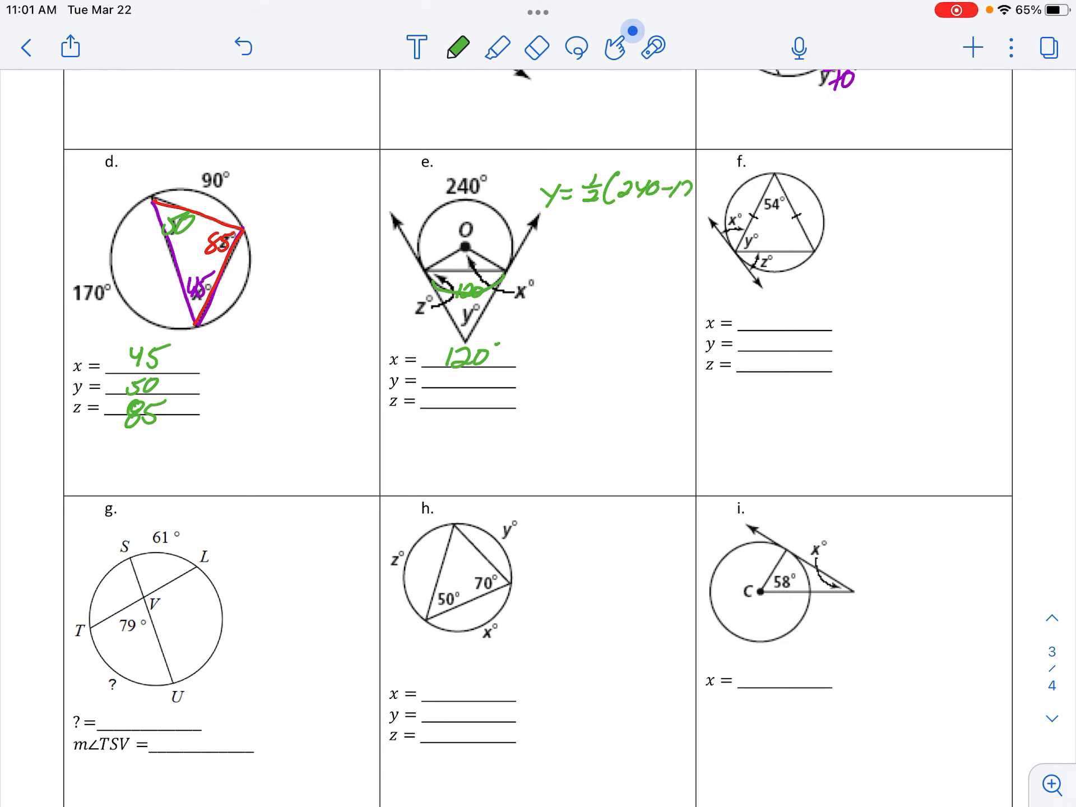
text(120))
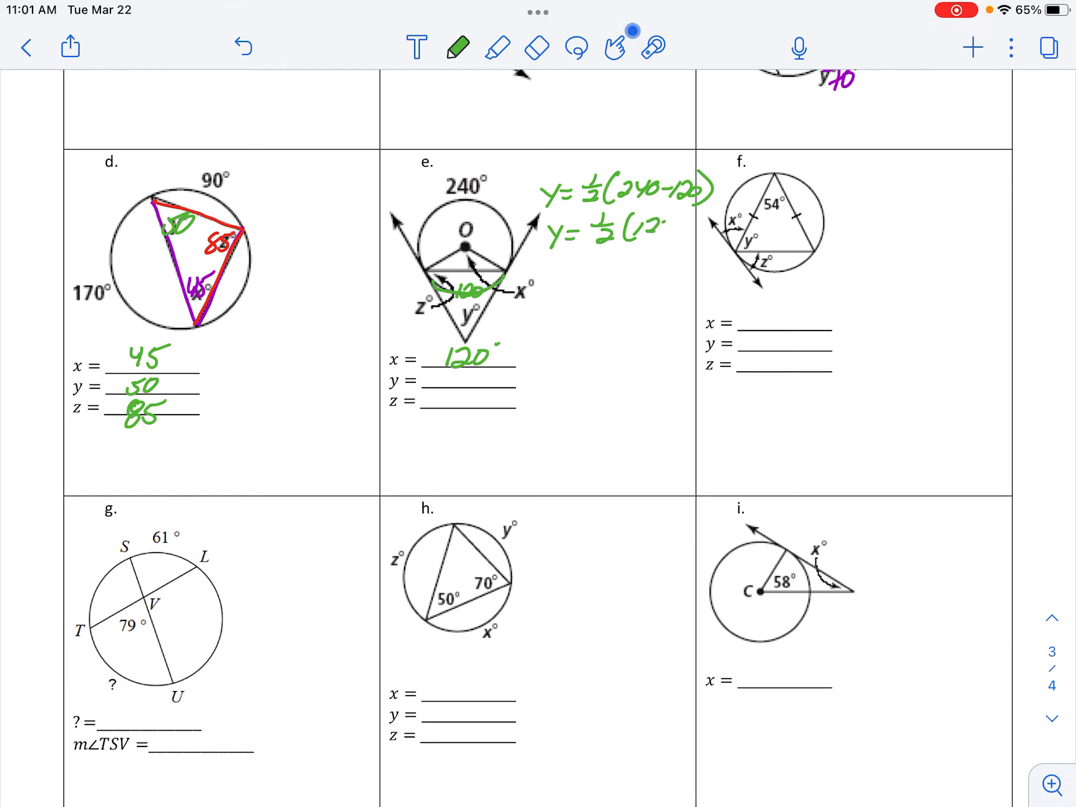
text(y=60)
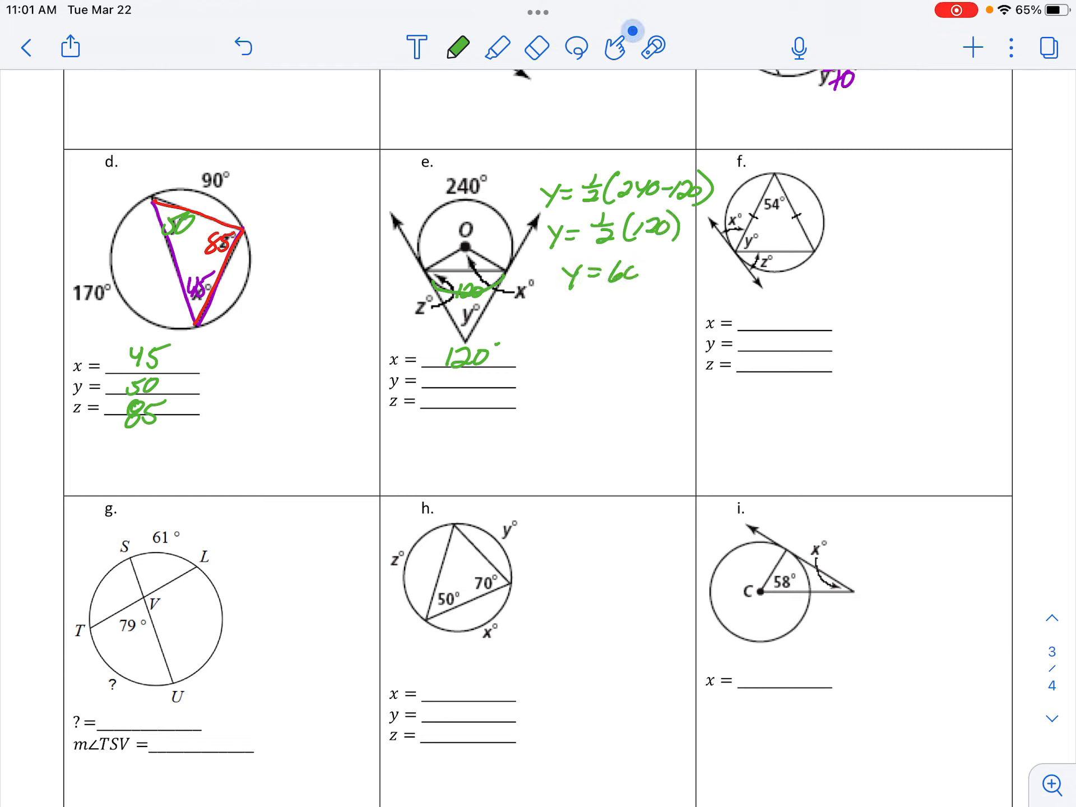
text(60)
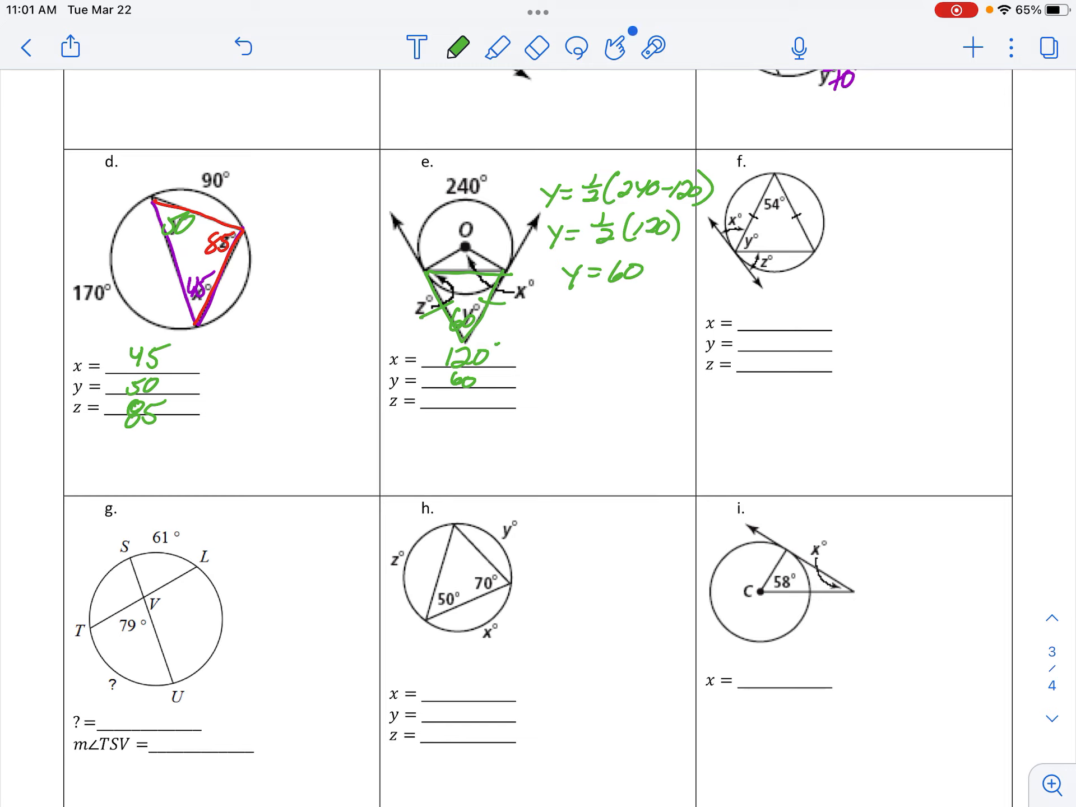
click(457, 47)
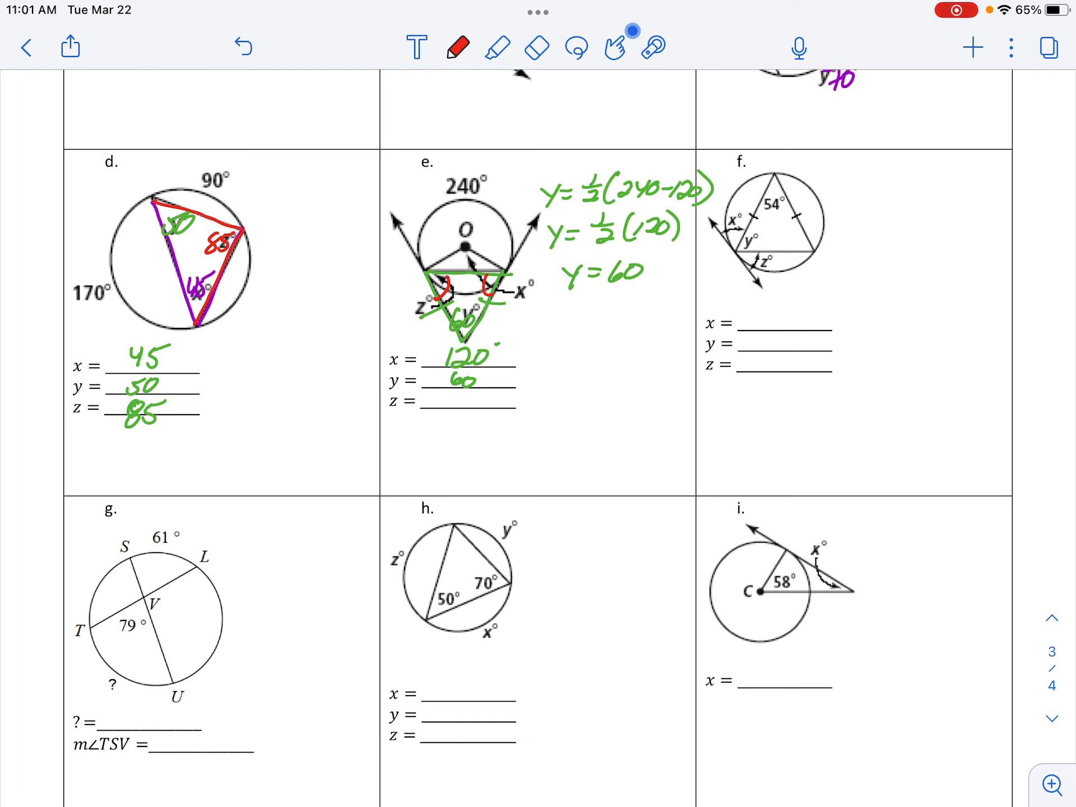
text(60°)
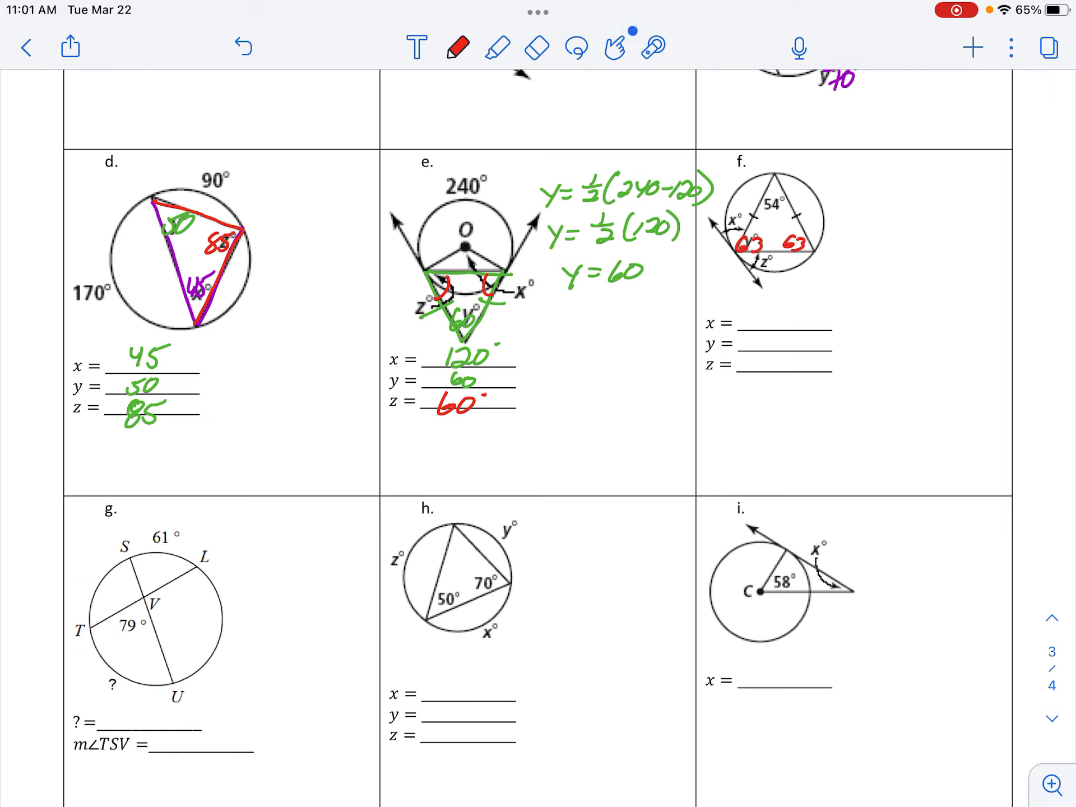
Step: In red, label problem f's 63° base angles and trace its triangle, then write x = 63 in green
text(63°)
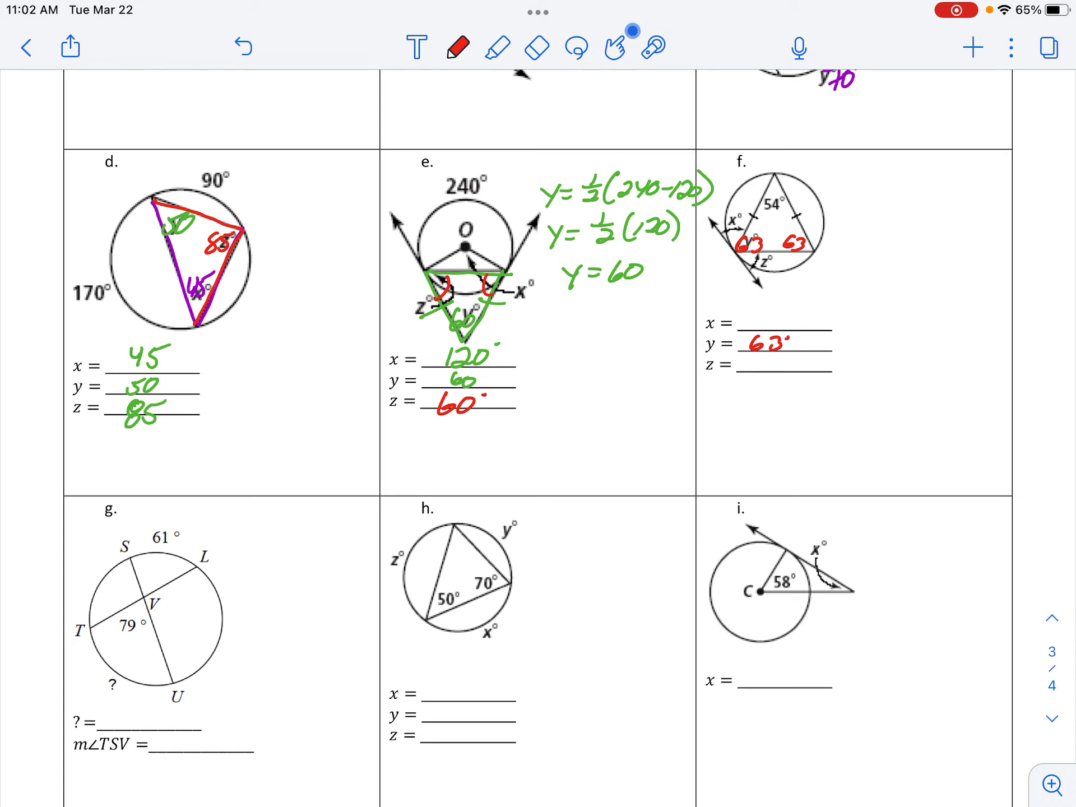
drag(765, 168, 814, 250)
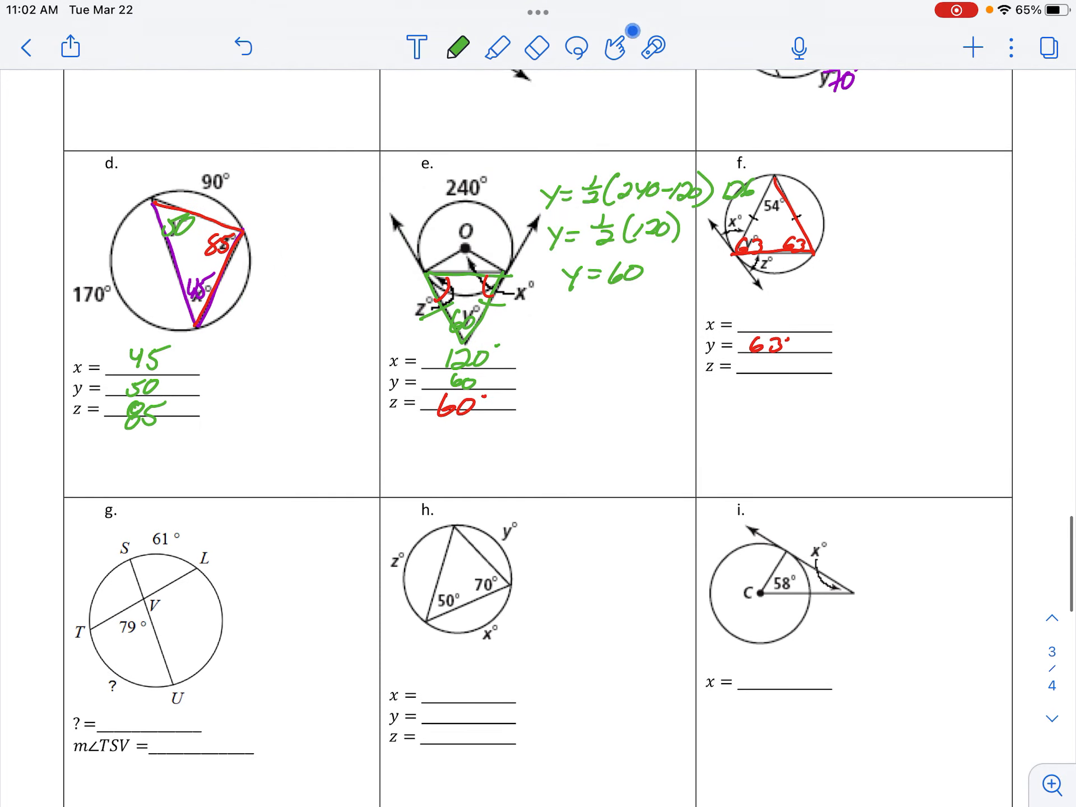
text(63)
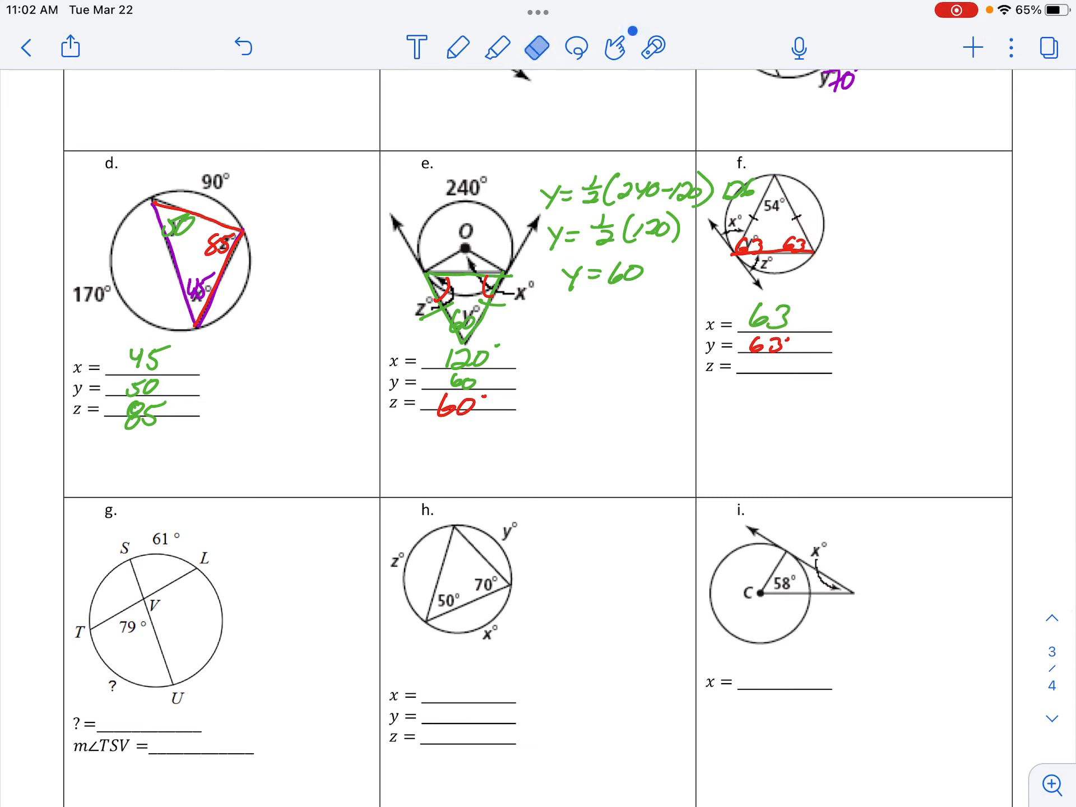
click(458, 49)
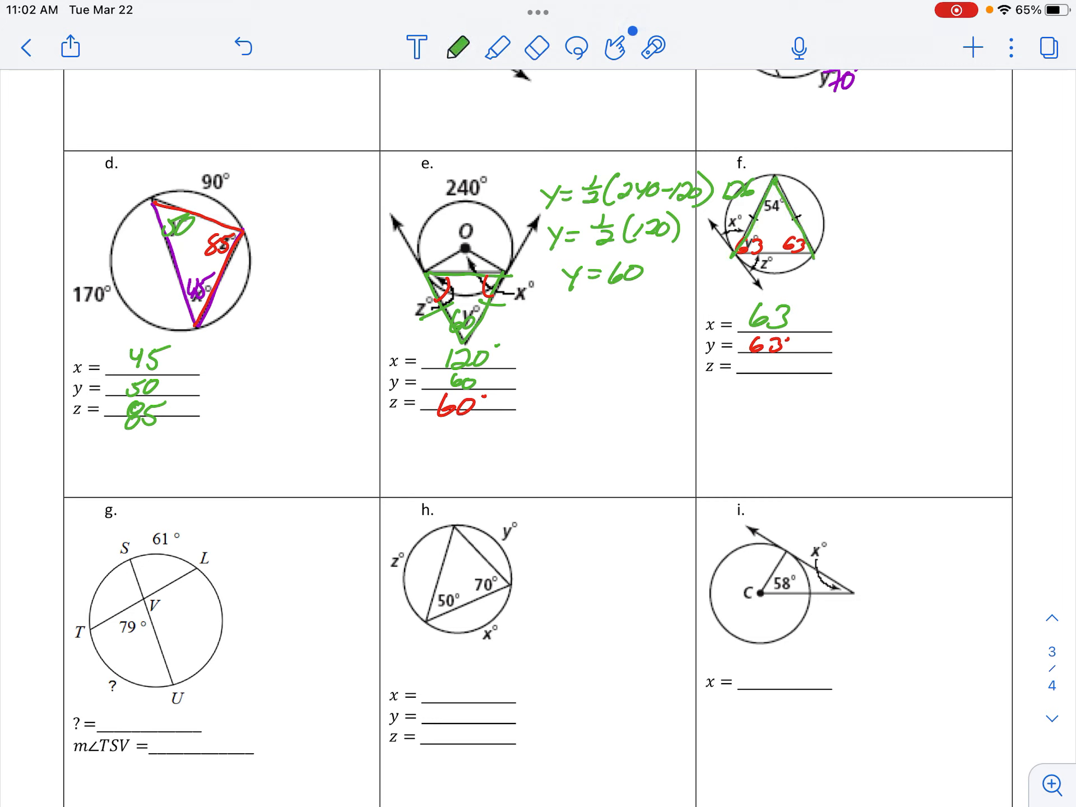
text(ic)
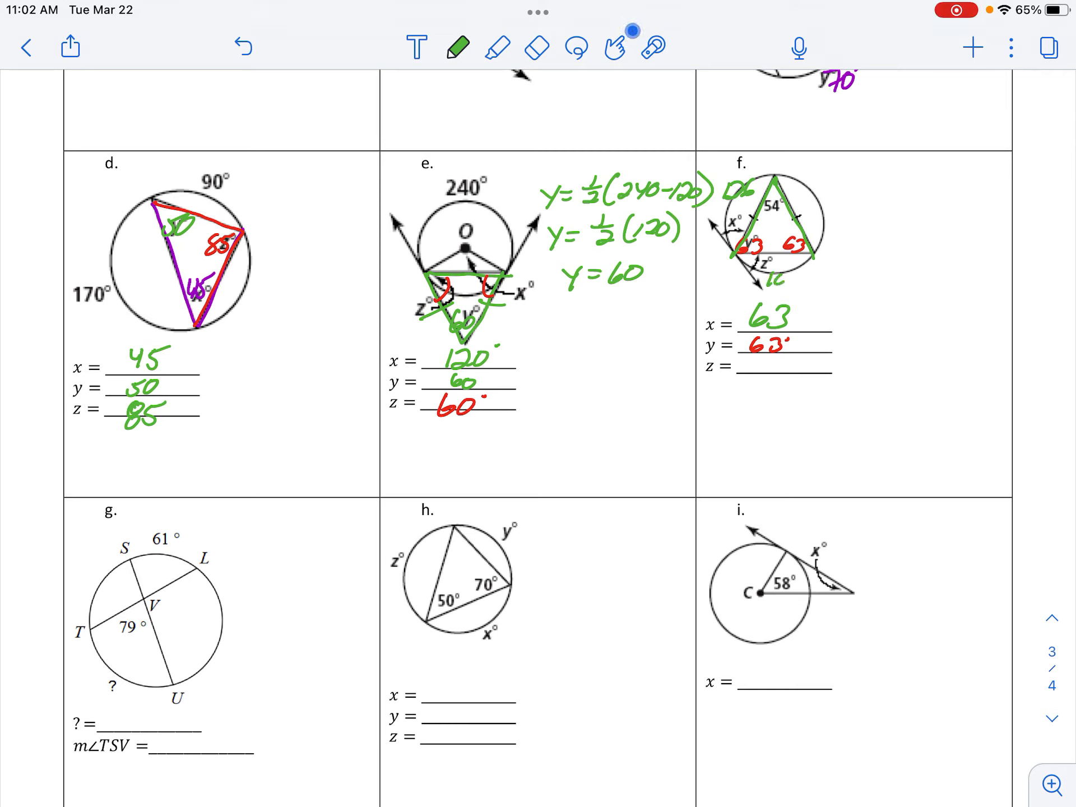